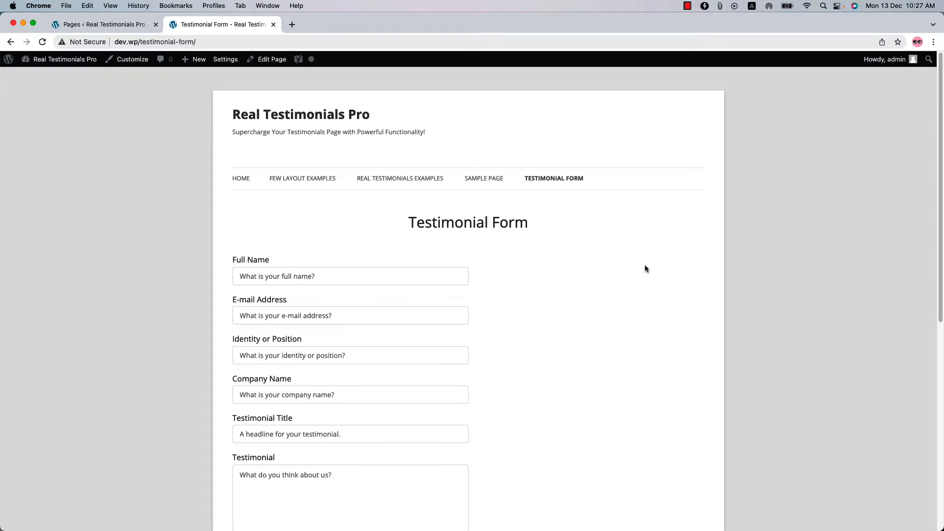
Add a new testimonial form titled 'Testimonial Form', toggling the Groups field on and off
scroll("down", 3)
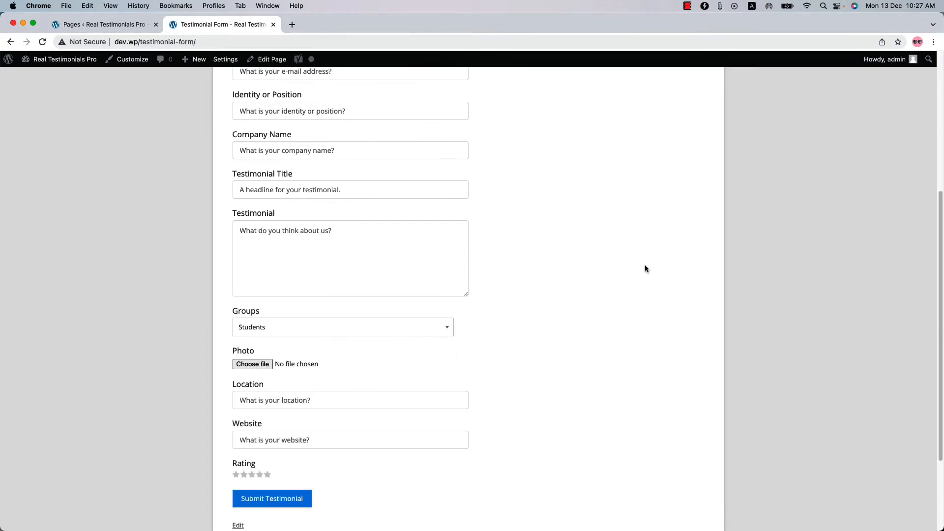
scroll("down", 3)
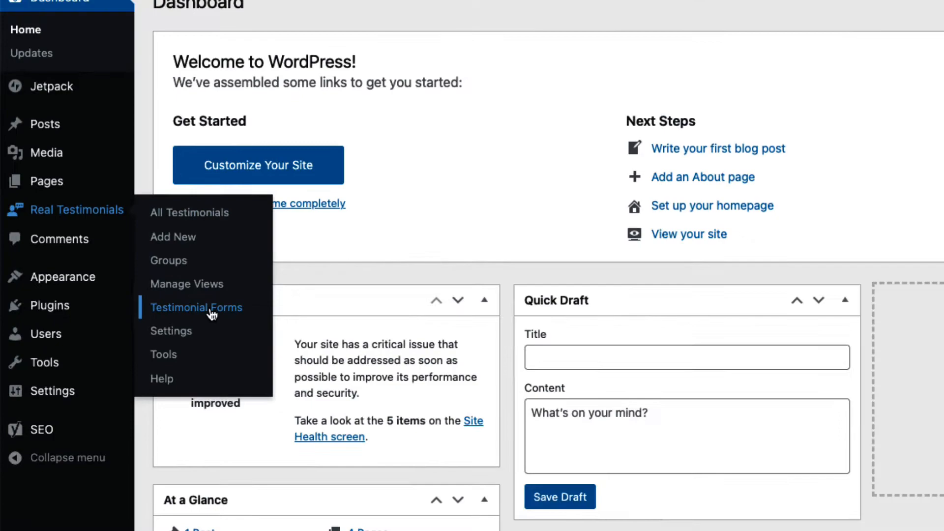
left_click(196, 307)
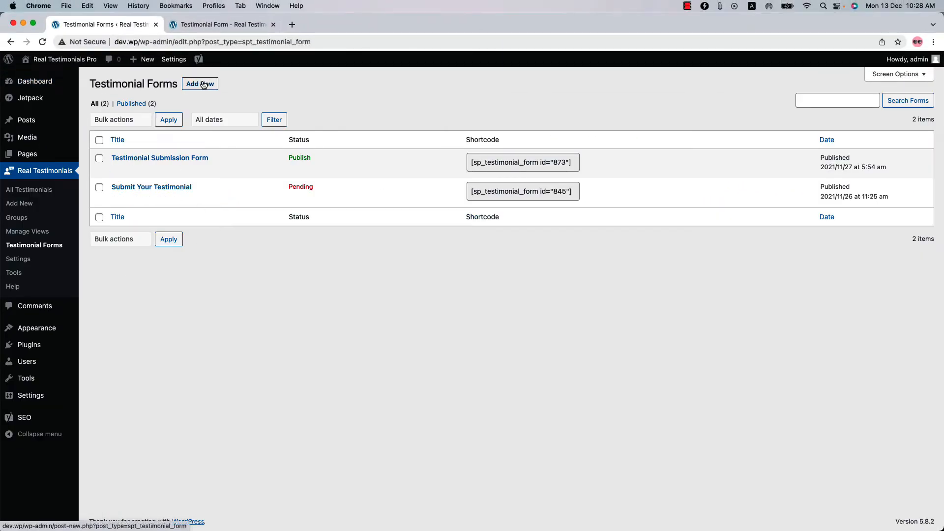
left_click(199, 84)
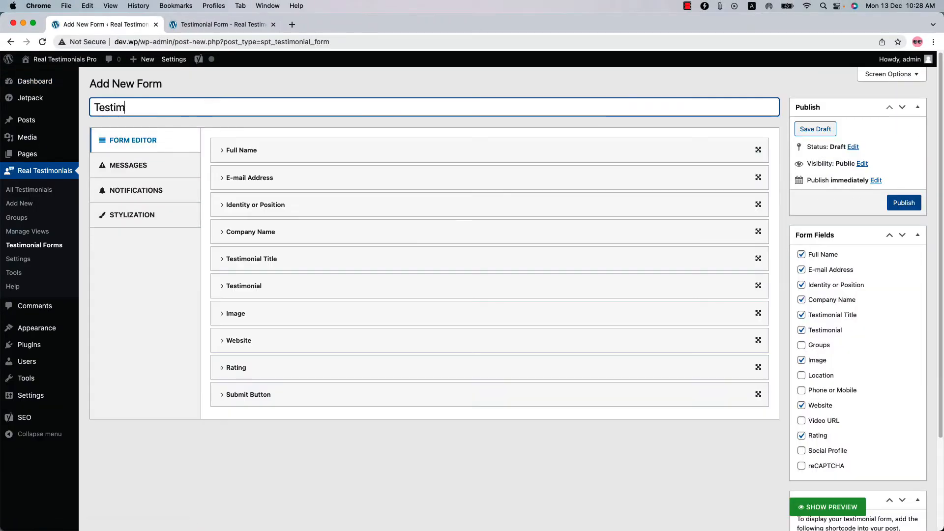
type("onial Form")
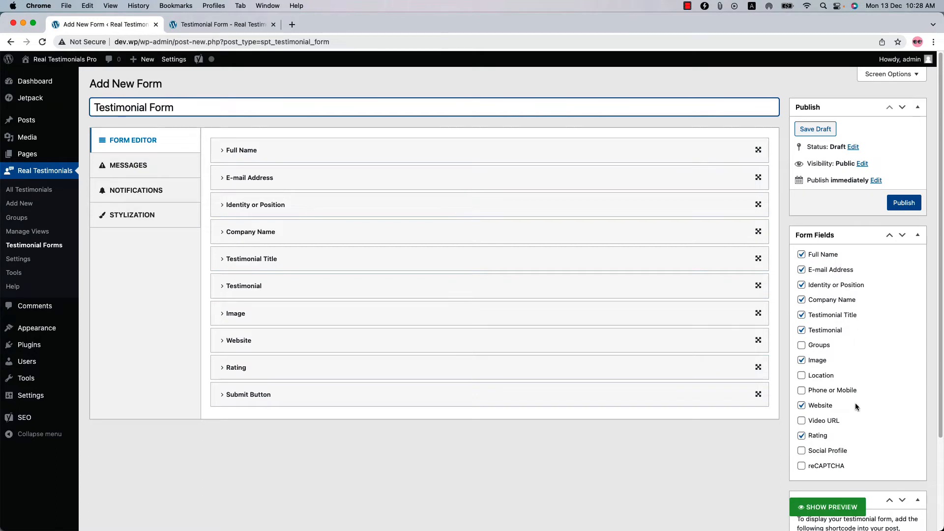
mouse_move(856, 435)
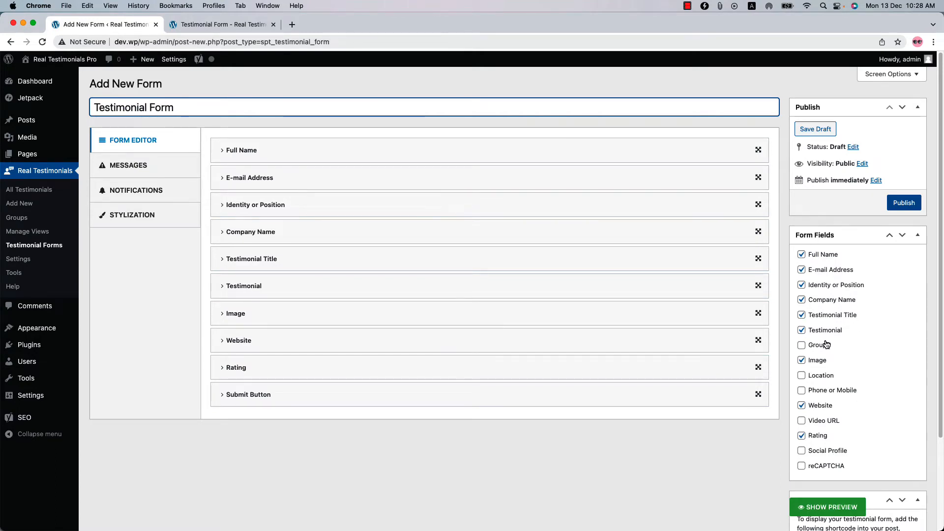
left_click(802, 344)
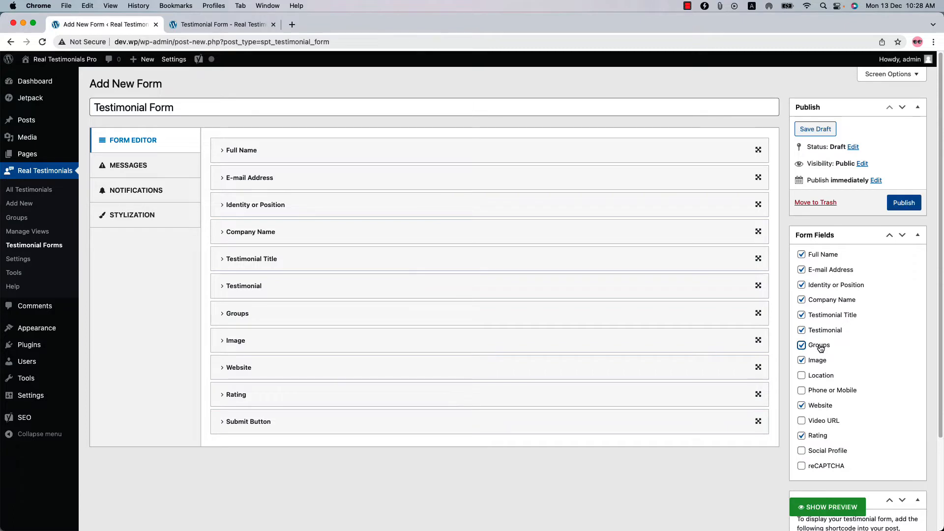
left_click(802, 345)
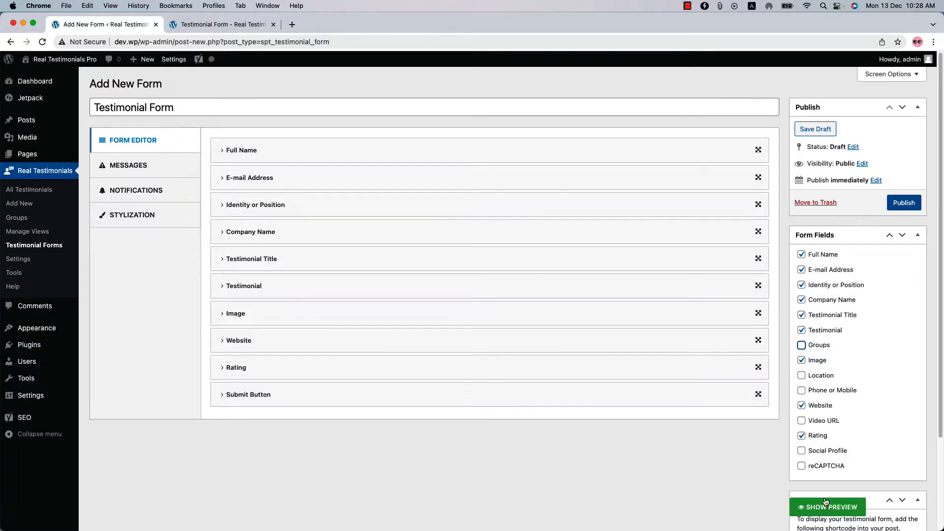
Show the form's Live Preview and scroll through it down to the Form Editor
left_click(827, 506)
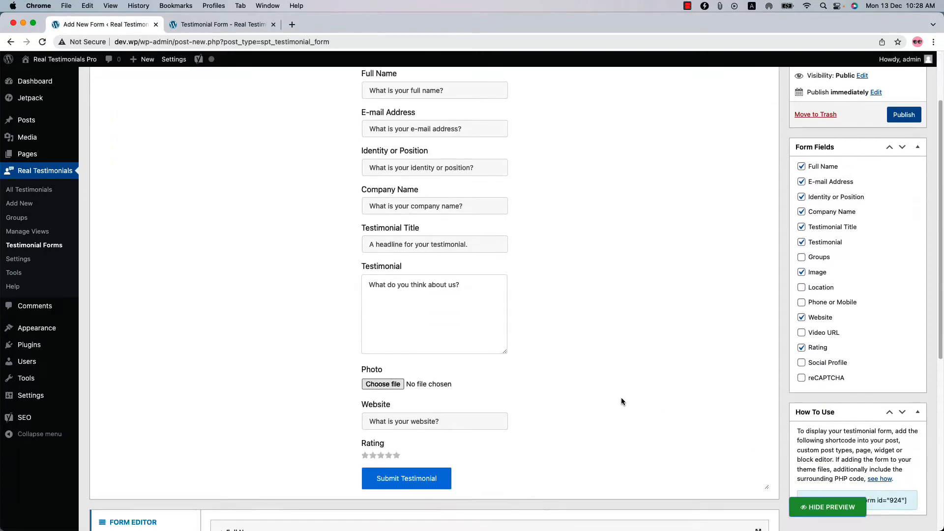
scroll("up", 3)
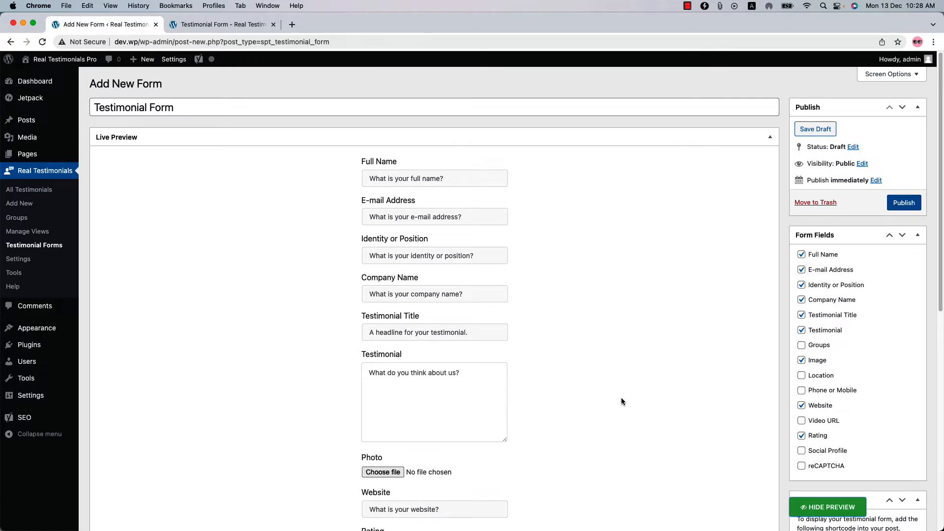
mouse_move(533, 276)
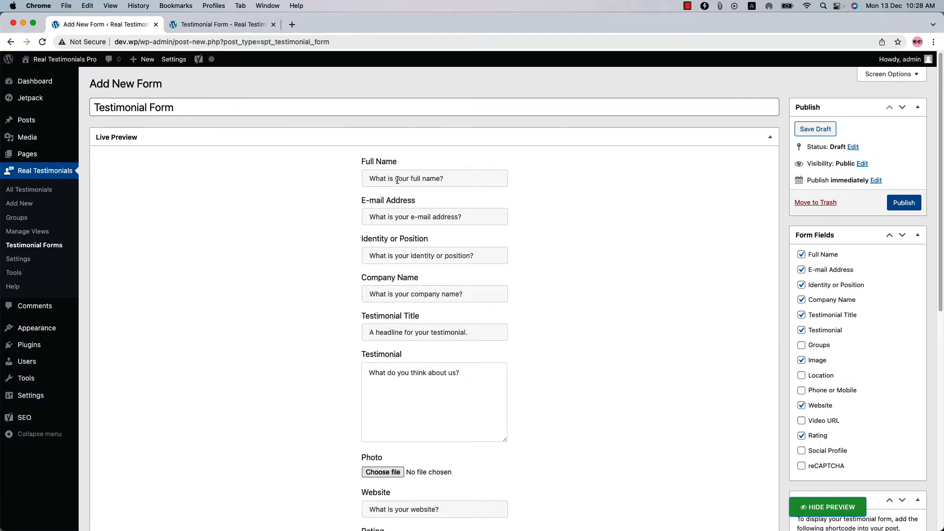
scroll("down", 3)
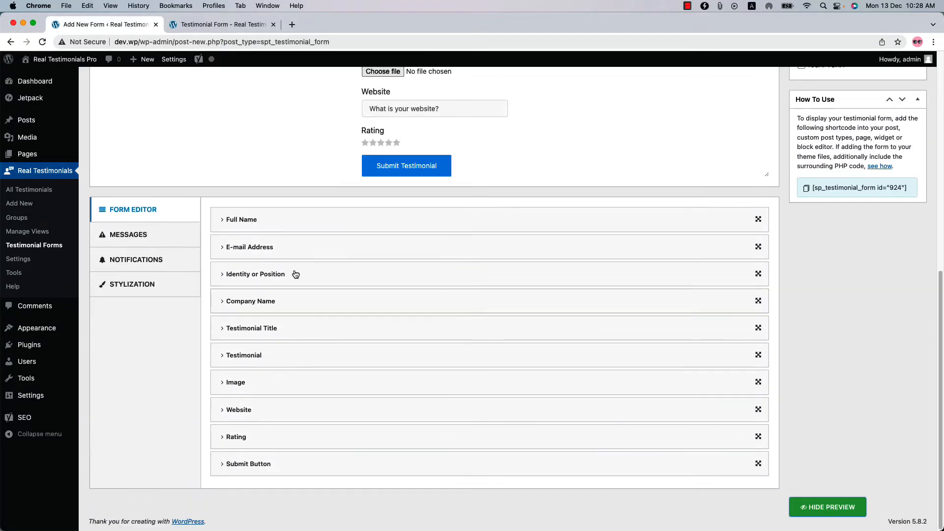
Relabel Full Name to 'Name' with placeholder 'What is your name?' and mark it required
left_click(241, 219)
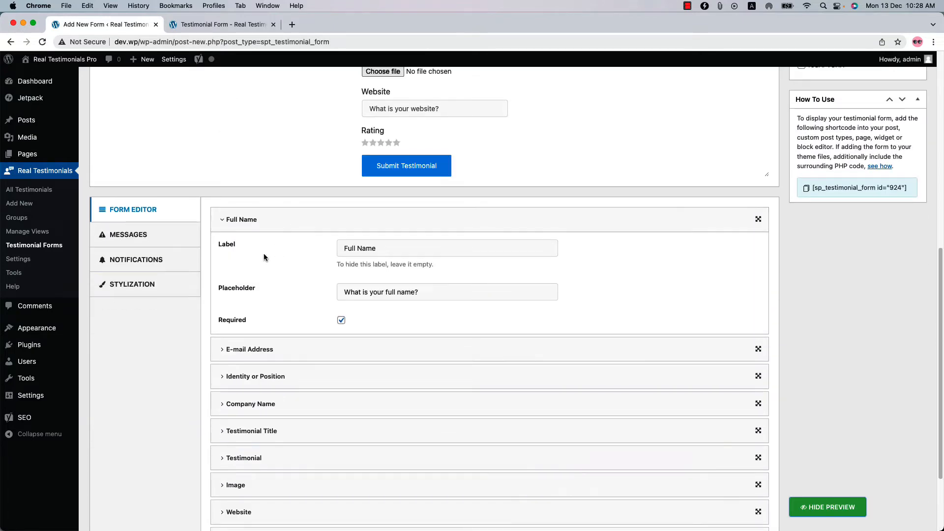
left_click(448, 247)
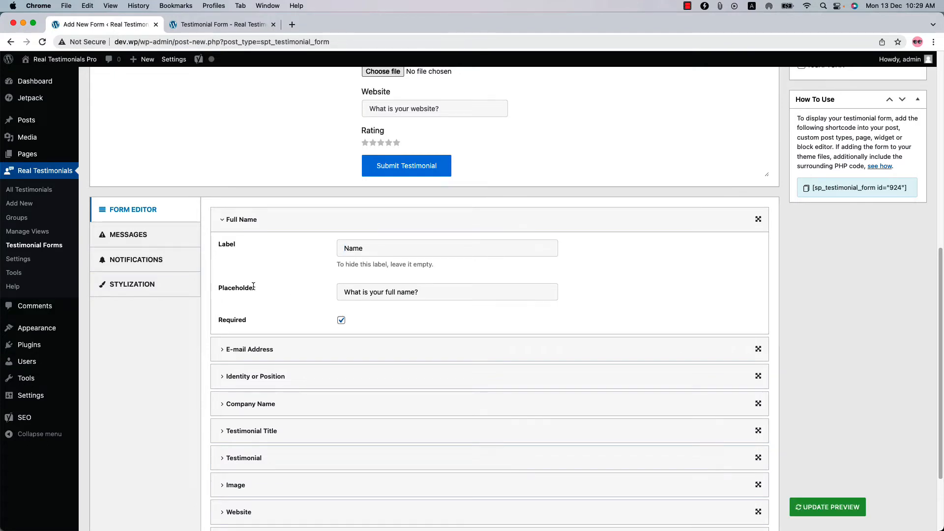
double_click(390, 292)
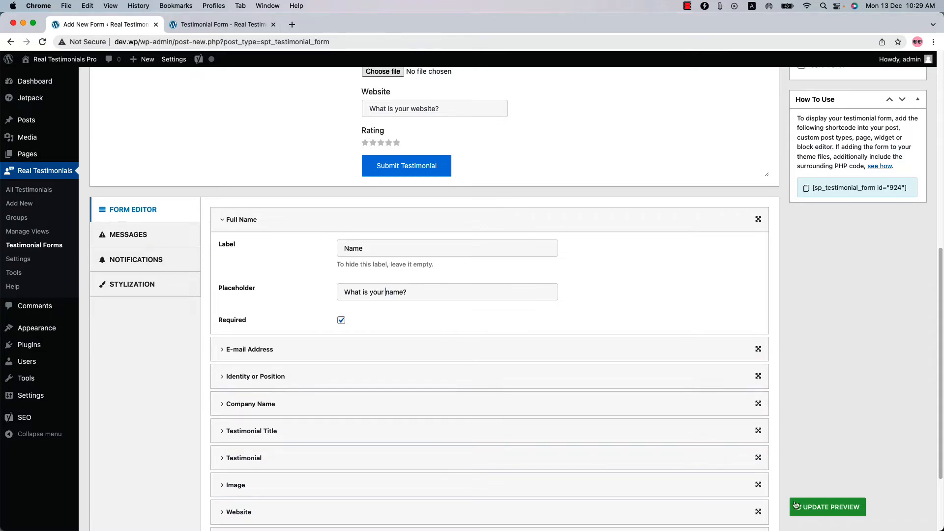
scroll("down", 3)
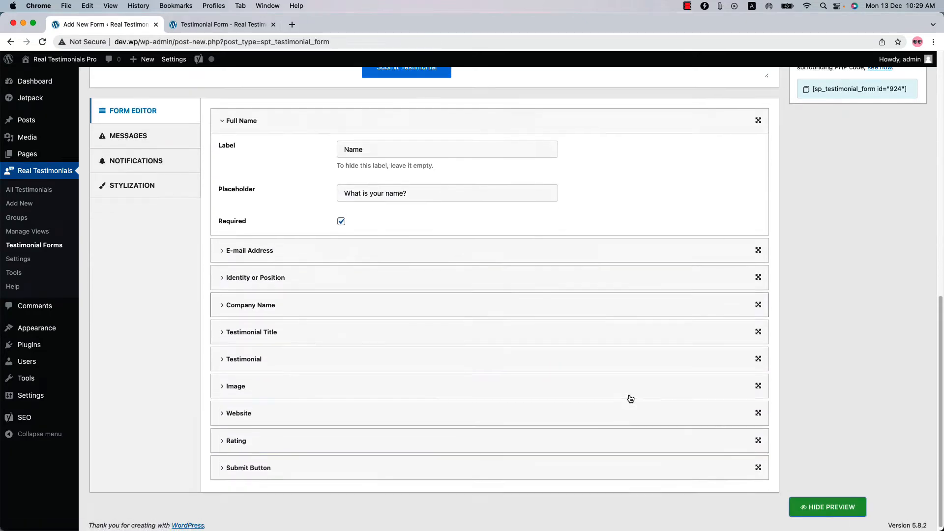
scroll("up", 3)
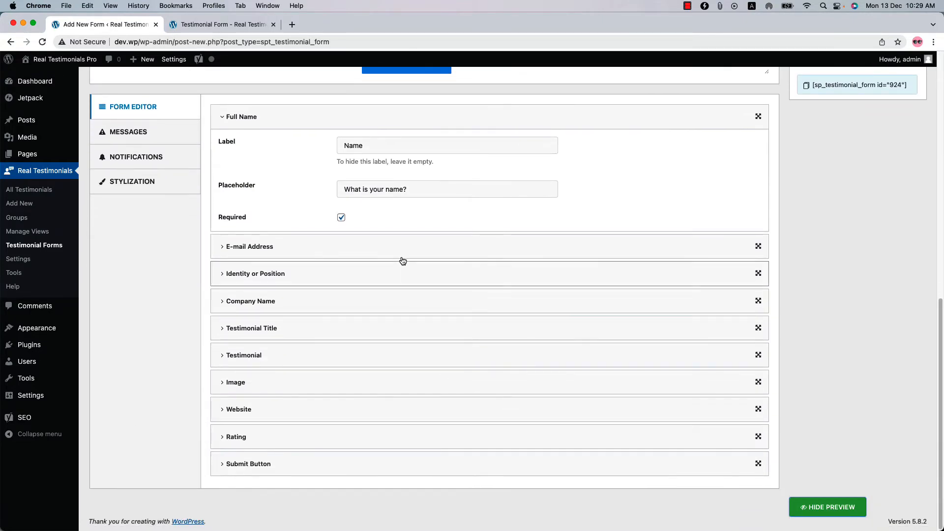
mouse_move(325, 213)
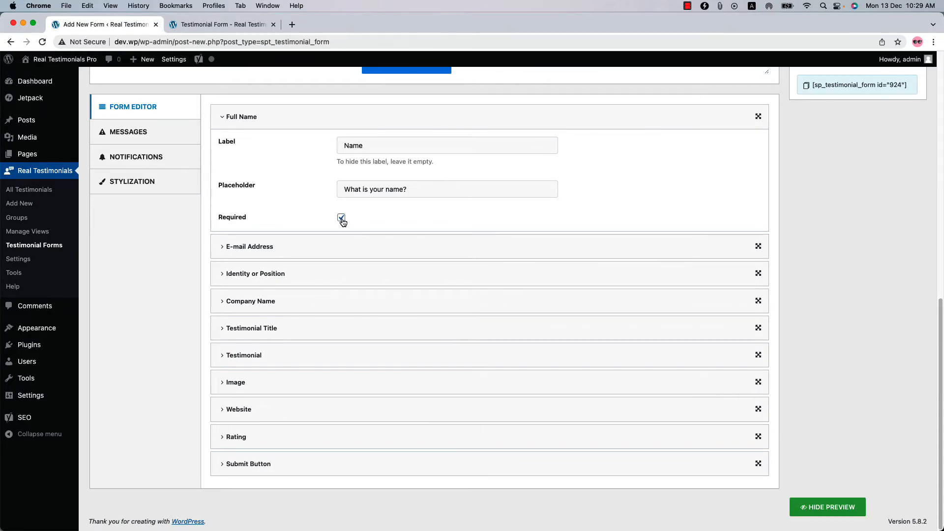
left_click(342, 218)
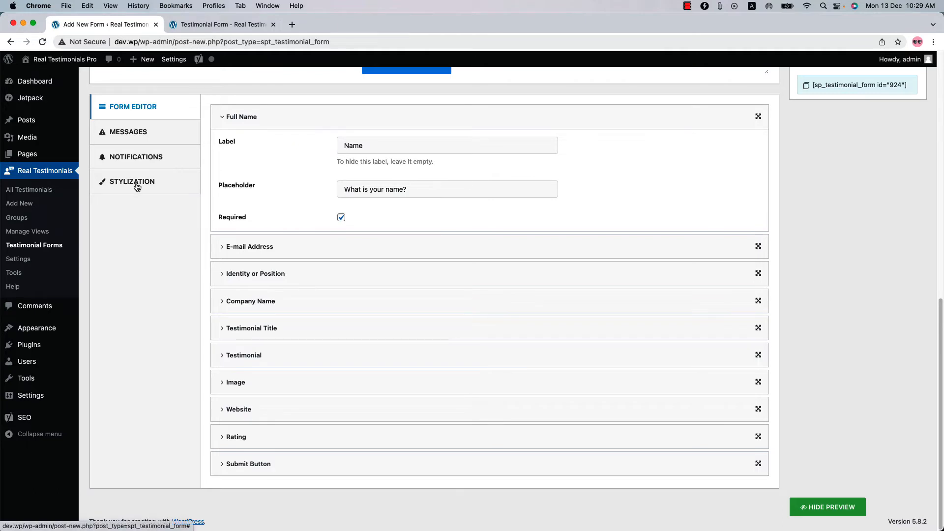
Check the Label and Submit Button colours under Stylization, then publish the form
left_click(132, 182)
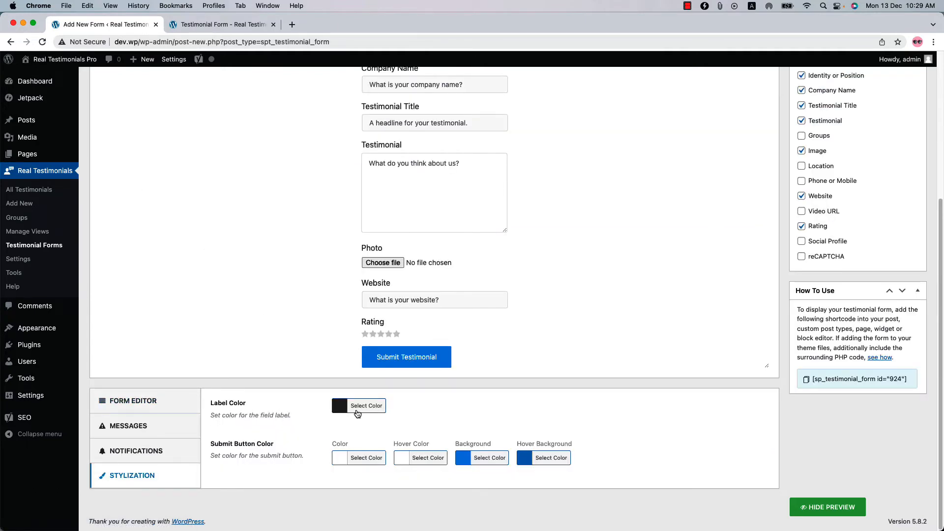
mouse_move(353, 453)
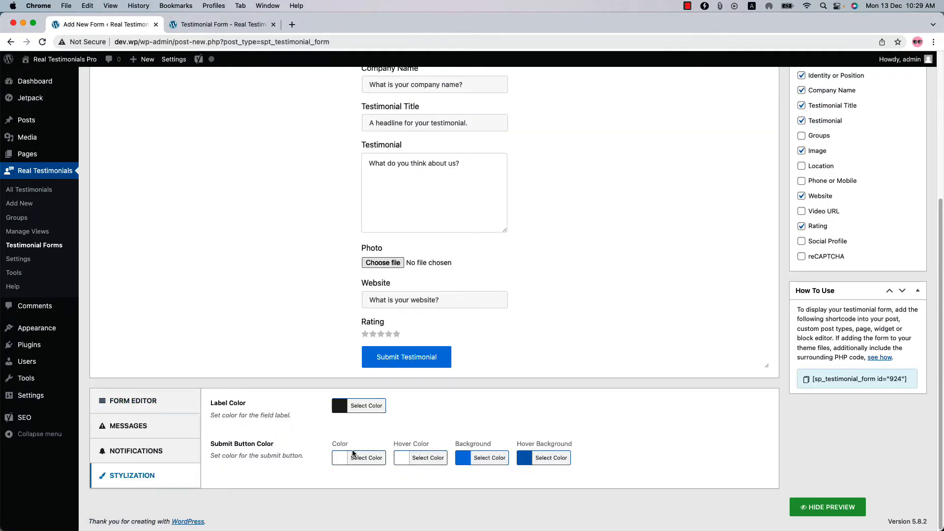
left_click(366, 406)
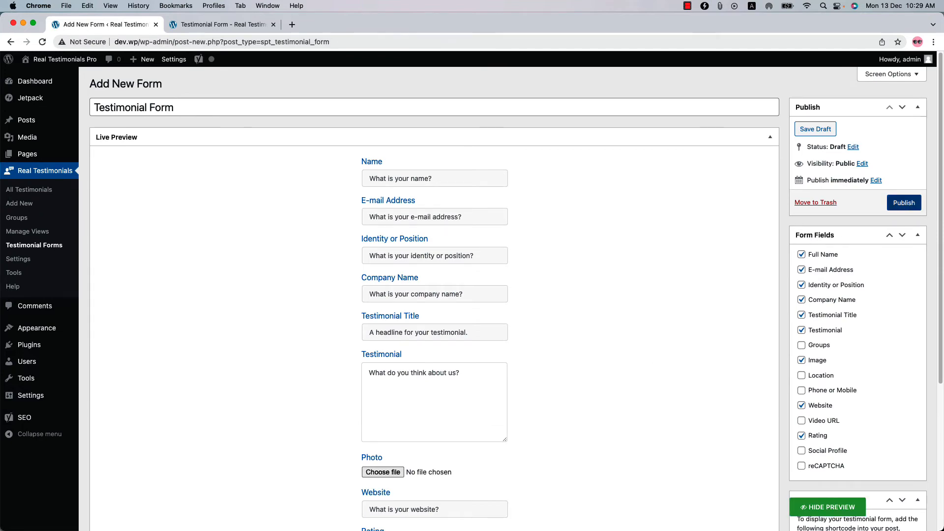
left_click(904, 202)
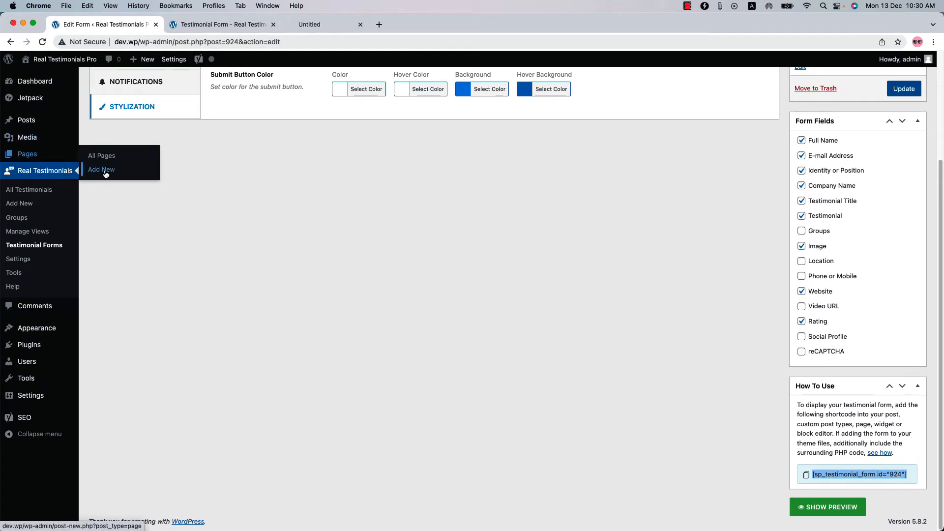
Publish a 'Testimonial Form' page embedding [sp_testimonial_form id="924"] and view it live
left_click(101, 169)
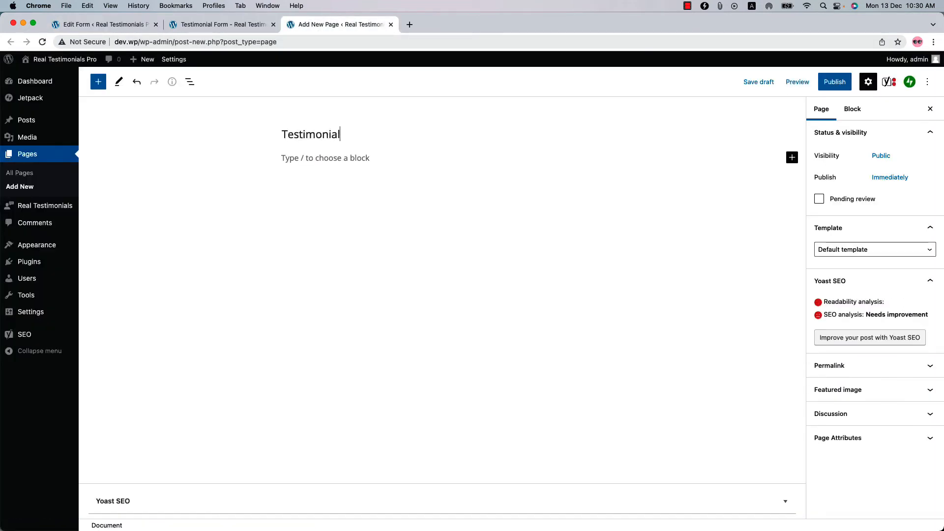
type("Form")
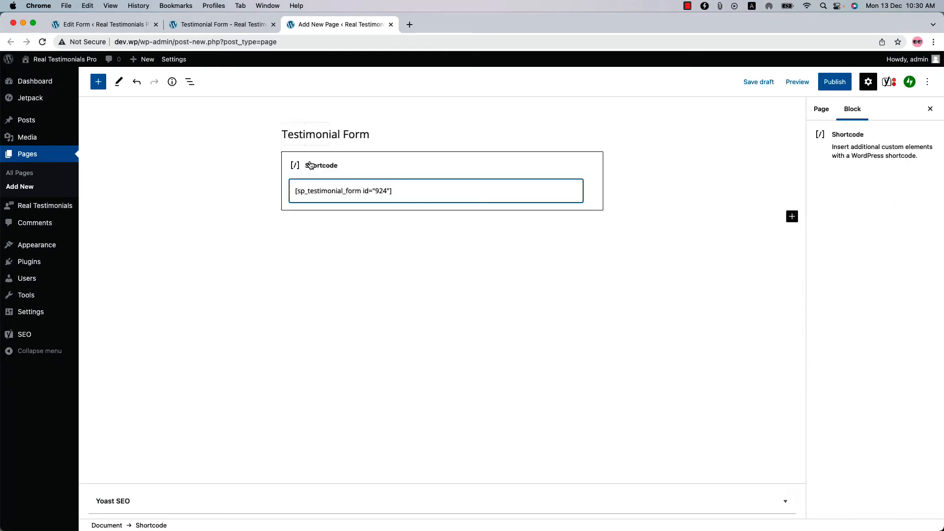
left_click(835, 81)
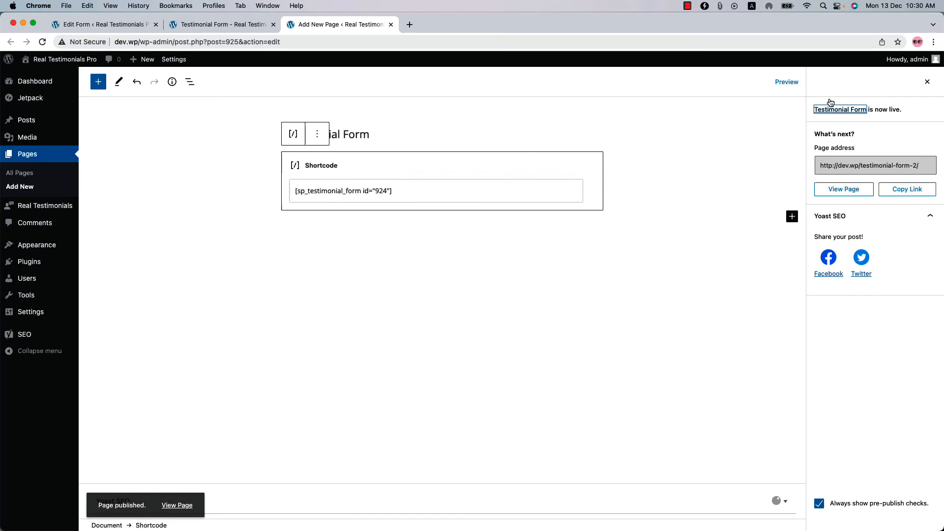
left_click(843, 188)
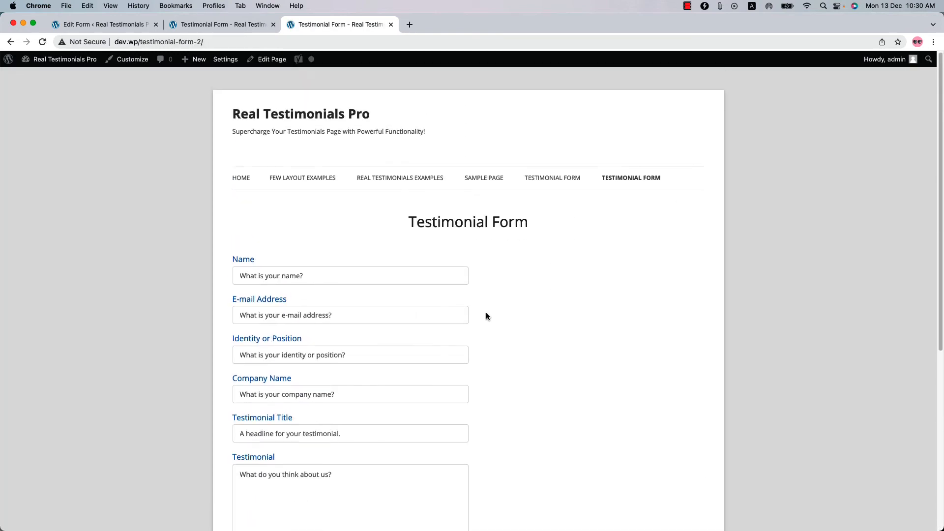
mouse_move(509, 325)
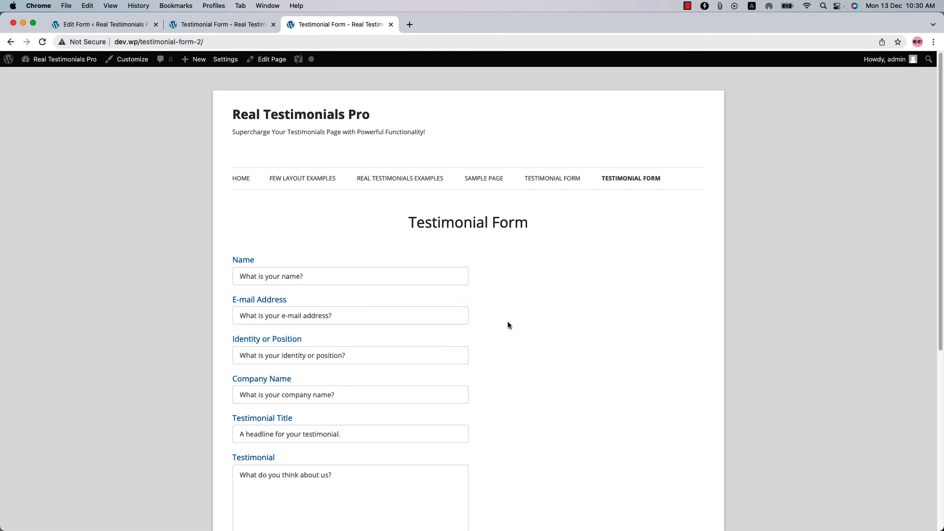
scroll("down", 3)
type("Techearty")
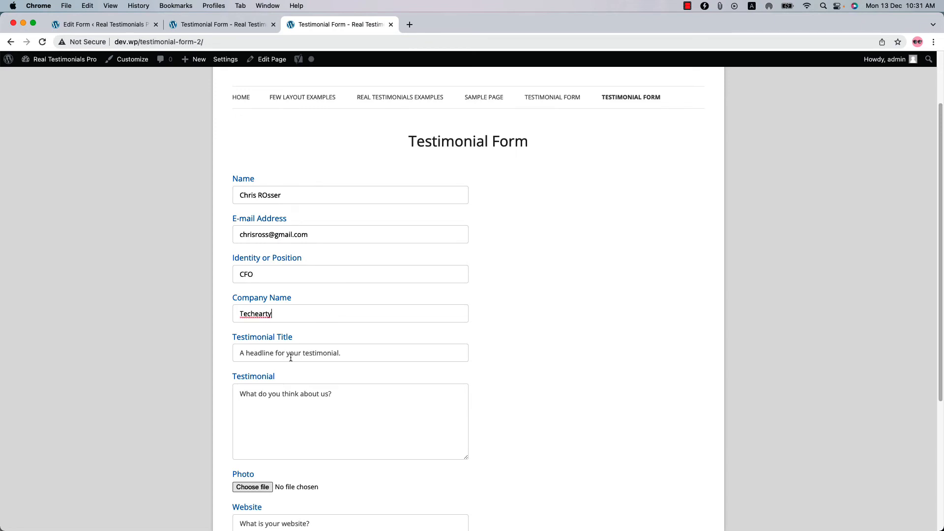
Submit a testimonial titled 'Great Plugin!' with review text and an attached photo
type("Great Plugin!")
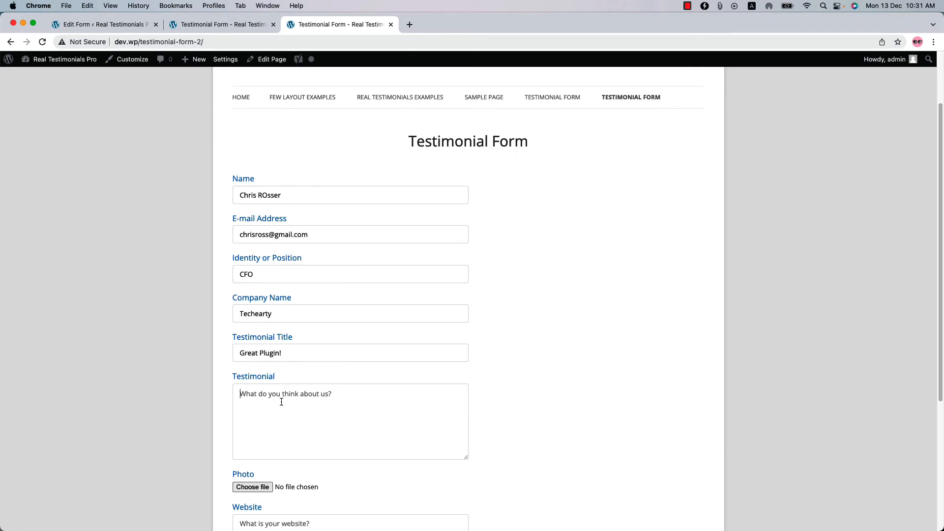
type("The best plugin I have ever us")
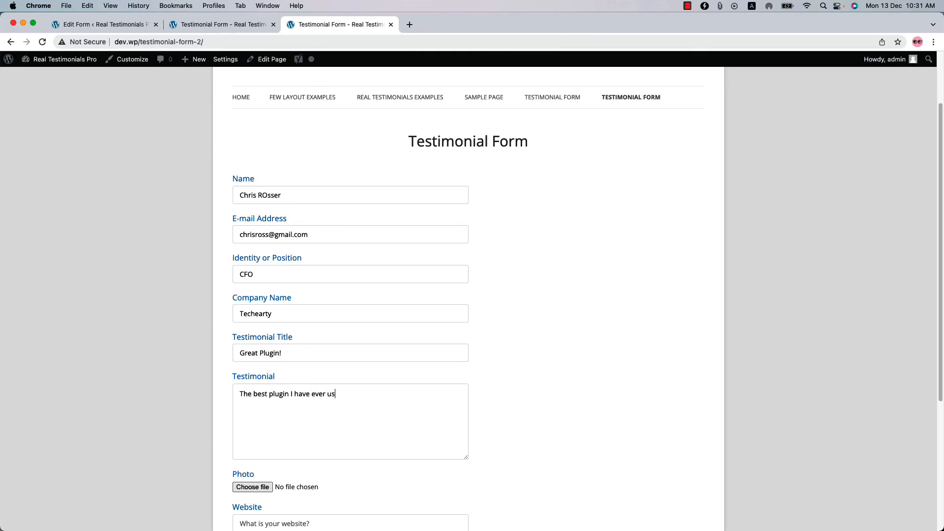
left_click(252, 486)
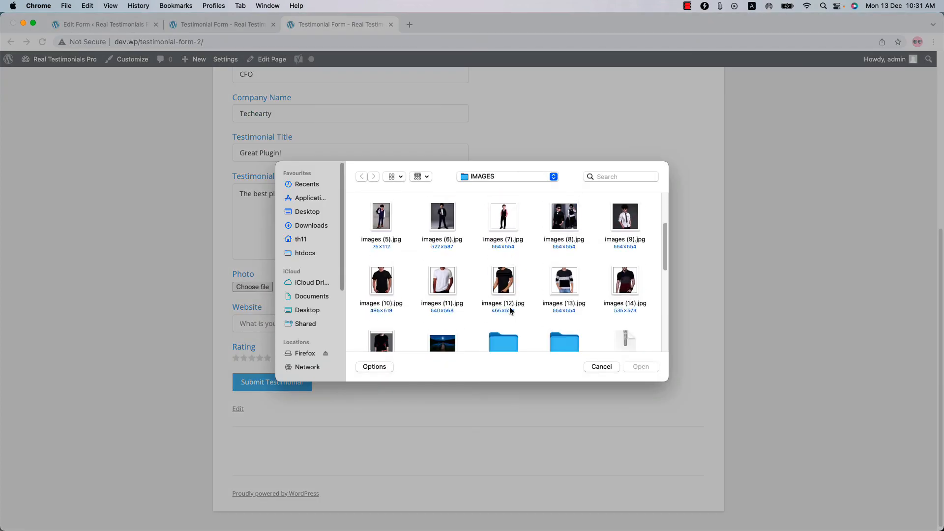
left_click(641, 366)
type("shapedplugin.com")
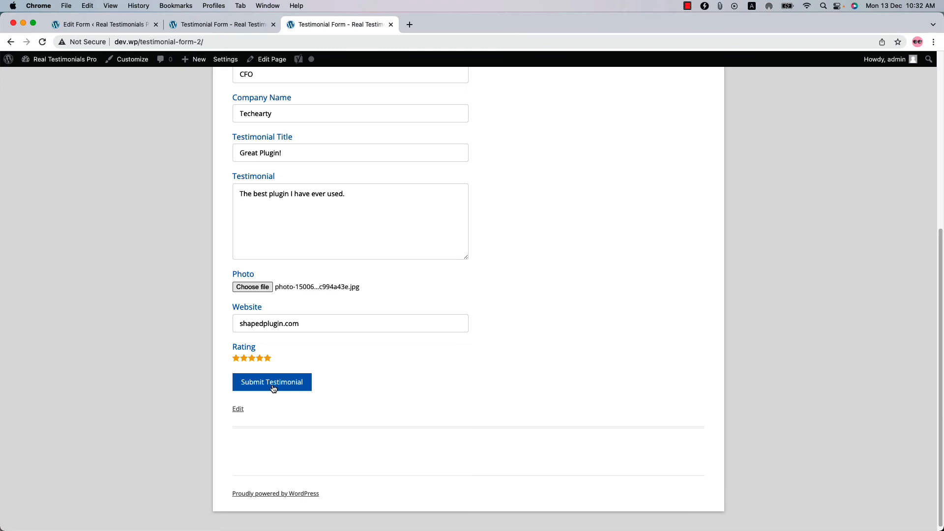
left_click(272, 381)
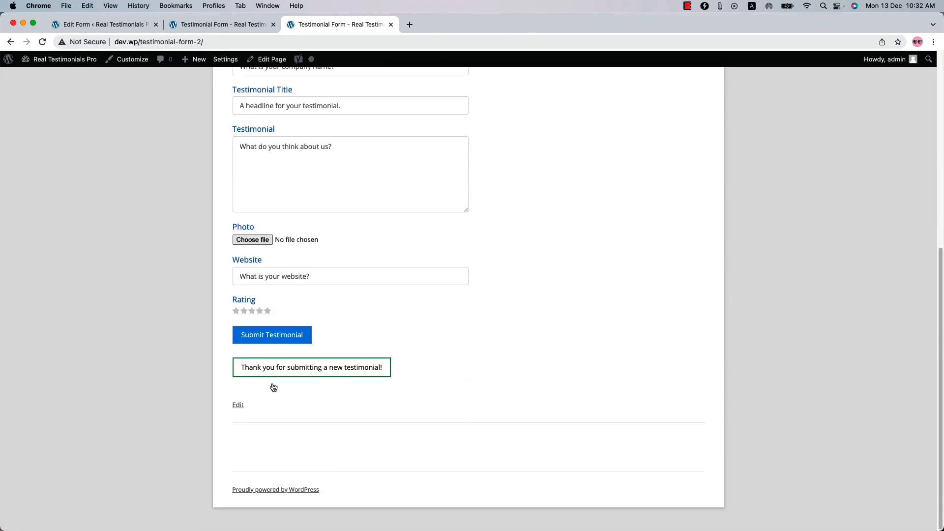
mouse_move(272, 371)
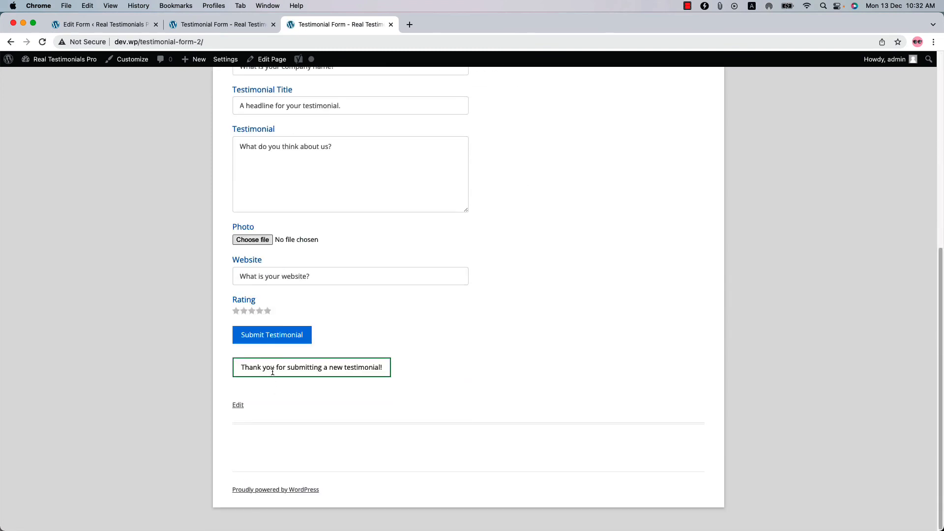